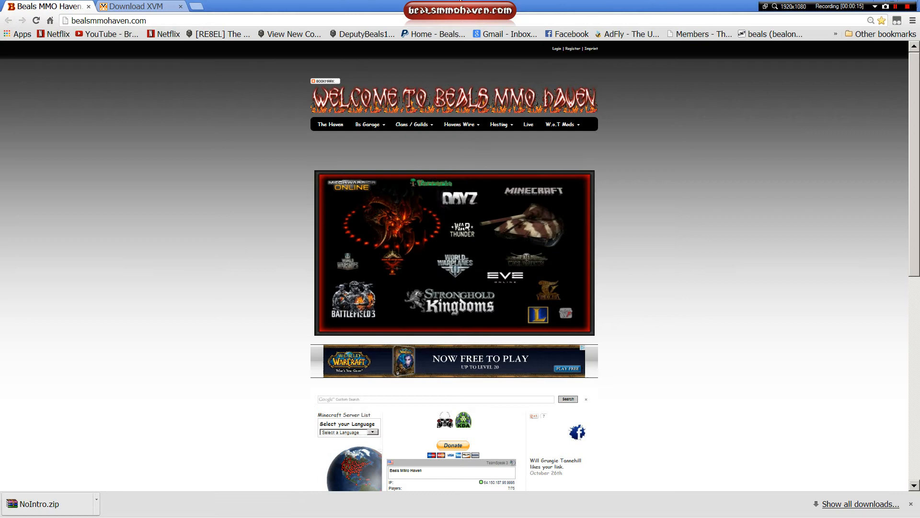
Go to the XVM downloads section and open the xvm-5.0.0-test5.zip download entry.
{"action": "left_click", "coordinate": [139, 6]}
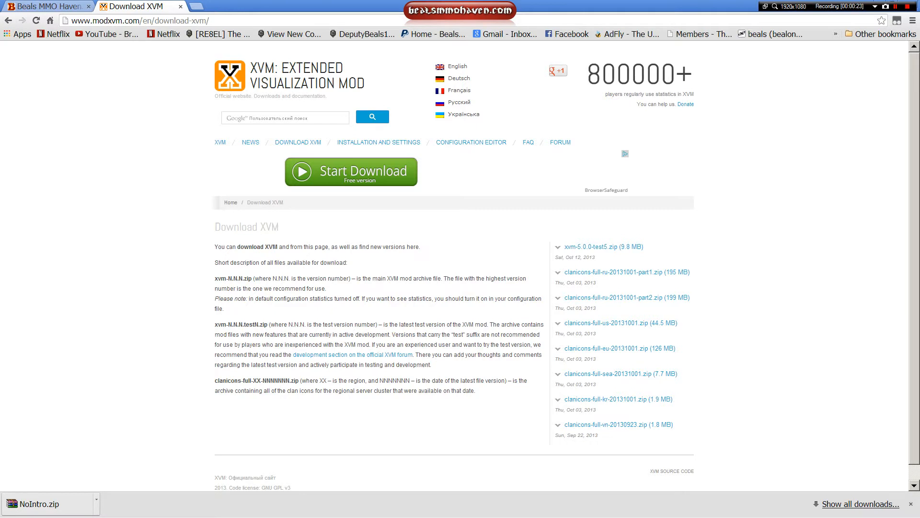
{"action": "mouse_move", "coordinate": [121, 104]}
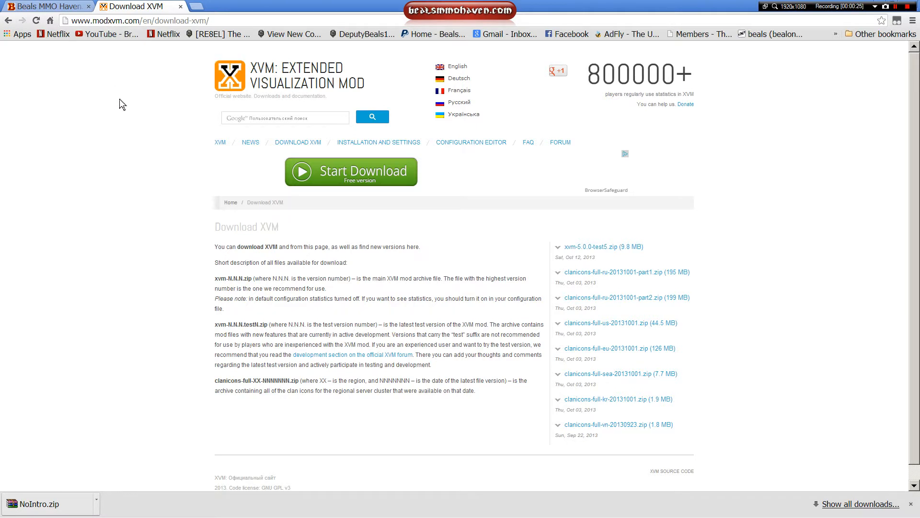
{"action": "mouse_move", "coordinate": [792, 156]}
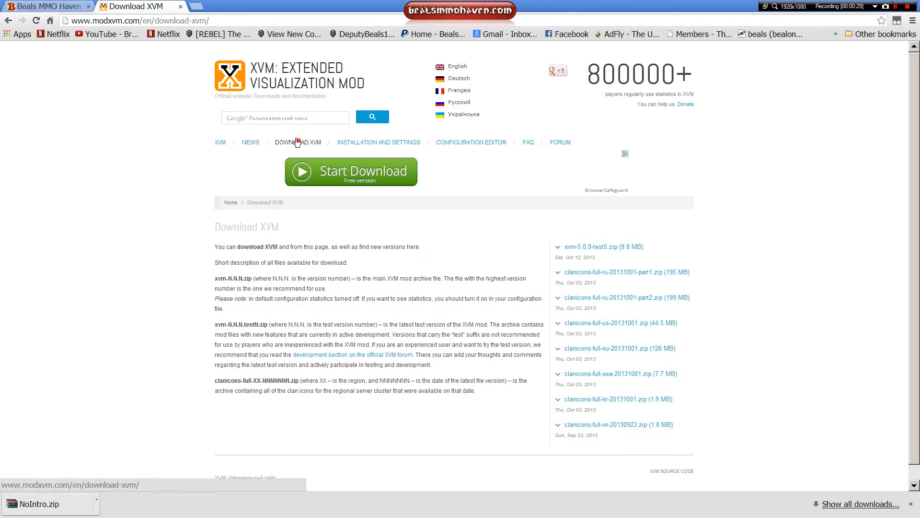
{"action": "left_click", "coordinate": [351, 172]}
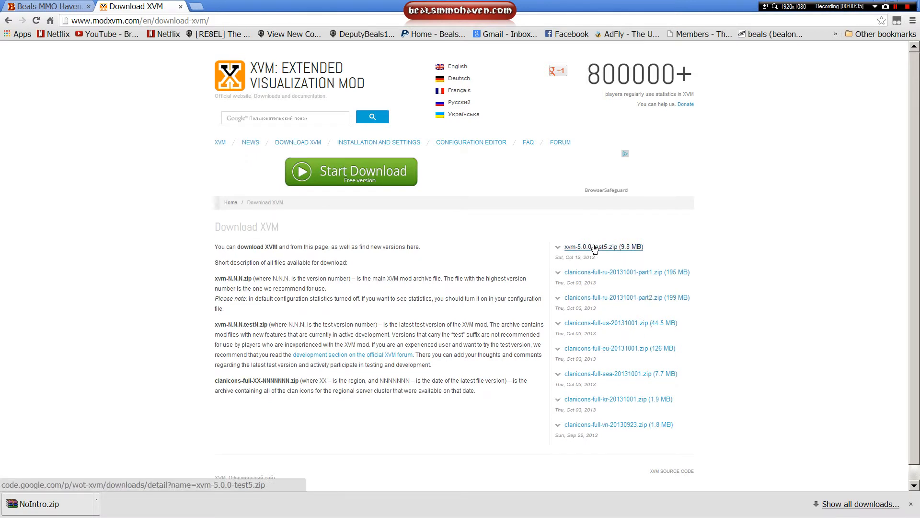
{"action": "left_click", "coordinate": [600, 246]}
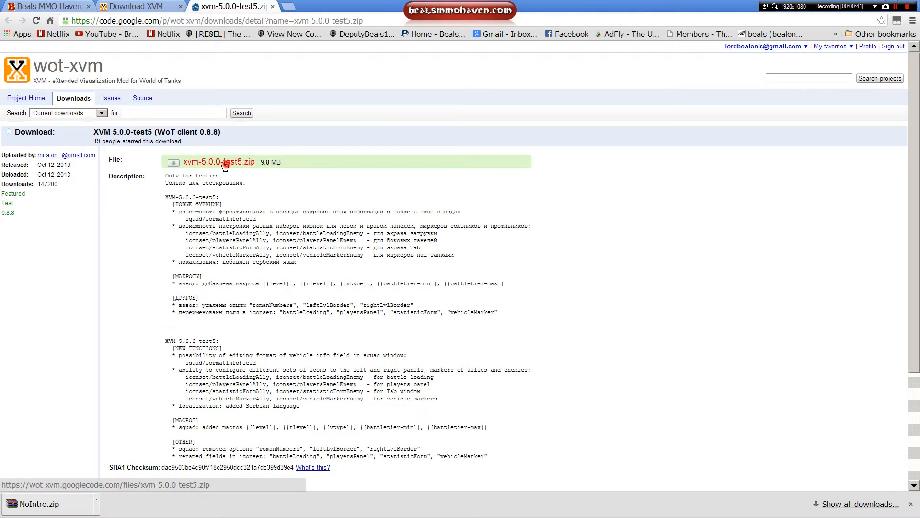
Download xvm-5.0.0-test5.zip and save it to the Desktop.
{"action": "left_click", "coordinate": [219, 162]}
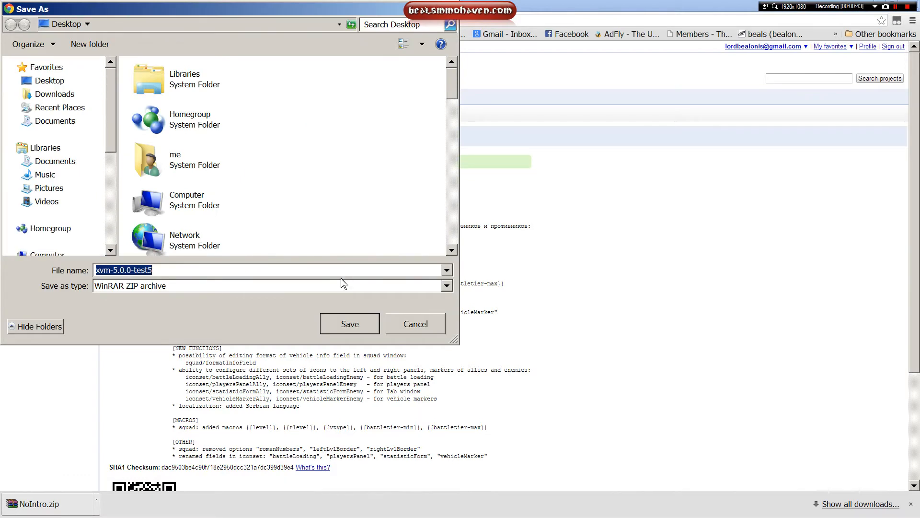
{"action": "left_click", "coordinate": [350, 323]}
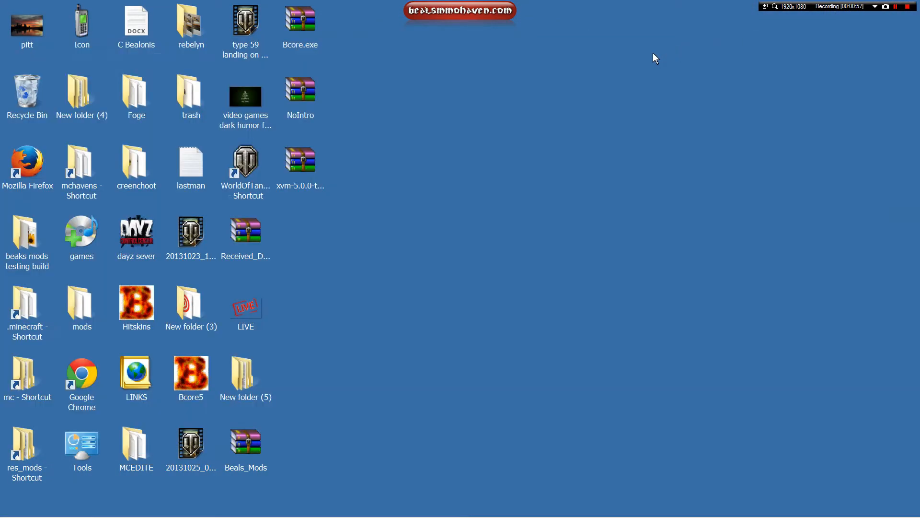
Open xvm-5.0.0-test5.zip in WinRAR, look inside res_mods (0.8.8, xvm), then return to the top level.
{"action": "double_click", "coordinate": [300, 158]}
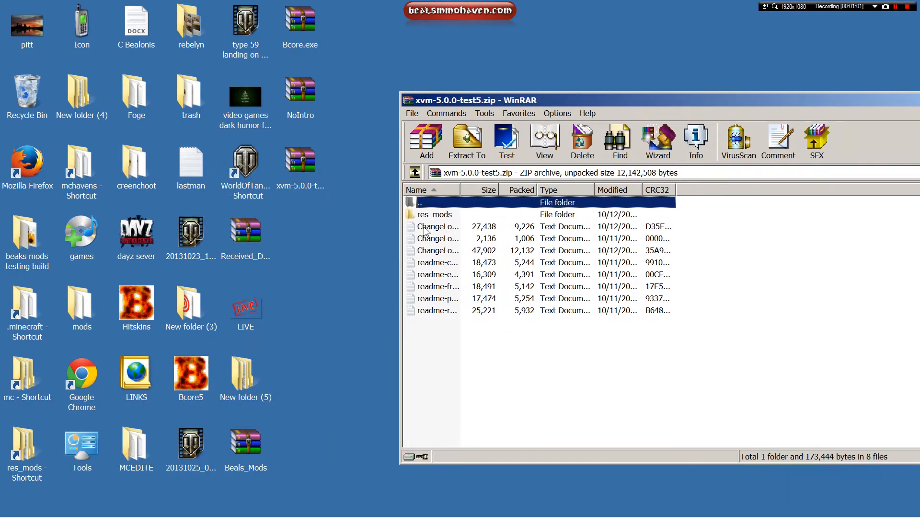
{"action": "left_click", "coordinate": [437, 214]}
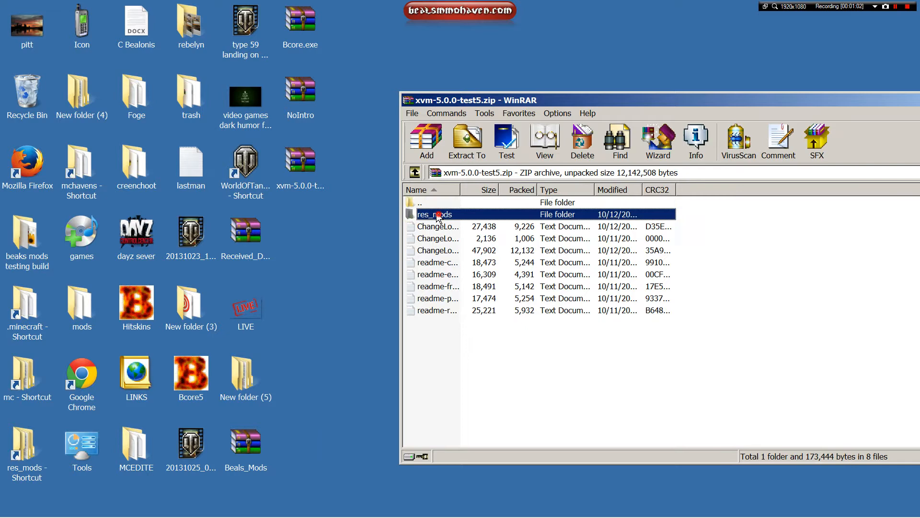
{"action": "double_click", "coordinate": [434, 214]}
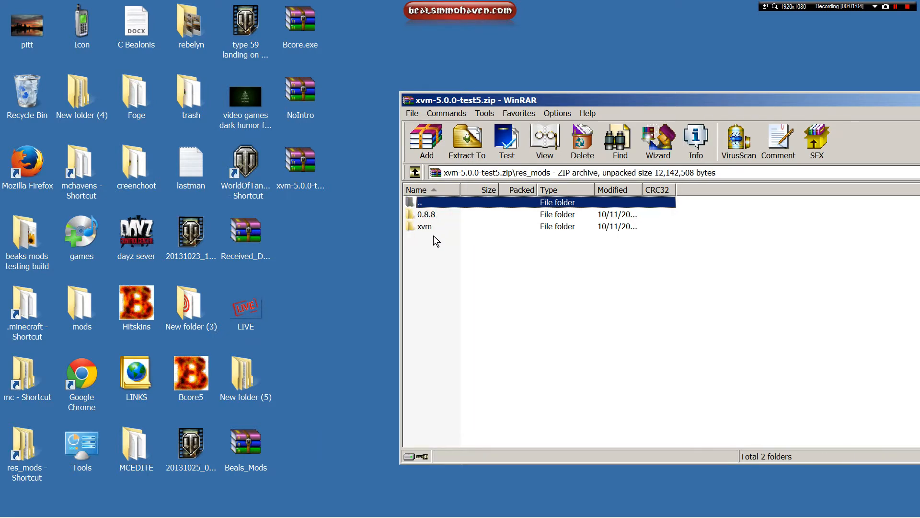
{"action": "double_click", "coordinate": [423, 226]}
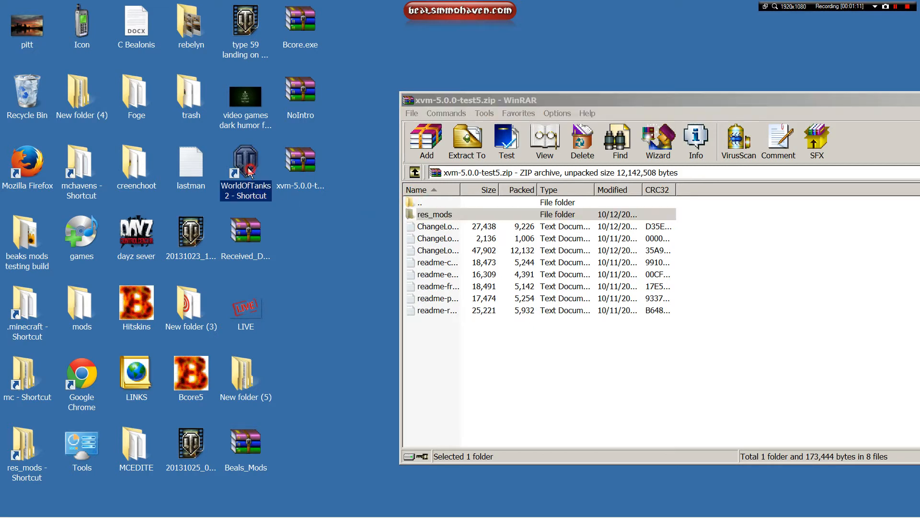
Find the WorldOfTanks shortcut's install location and browse to C:\Games\World_of_Tanks in Explorer.
{"action": "right_click", "coordinate": [245, 167]}
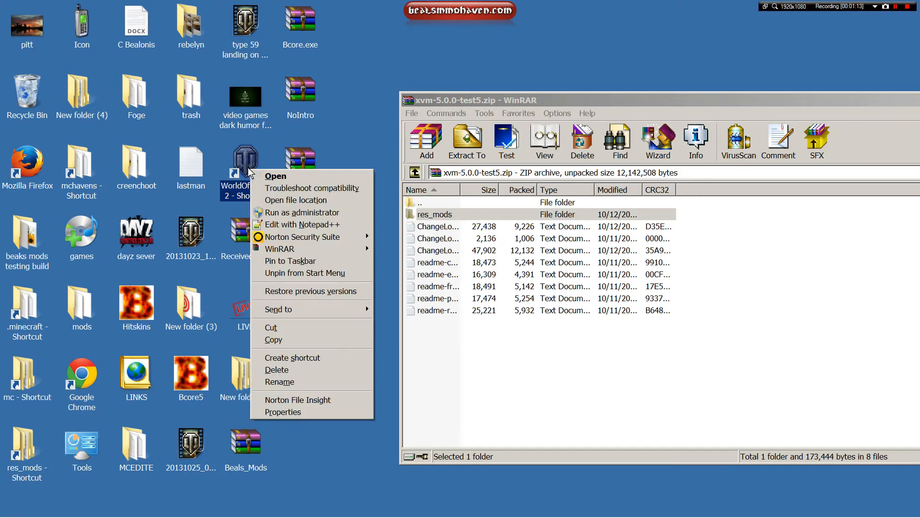
{"action": "left_click", "coordinate": [296, 199]}
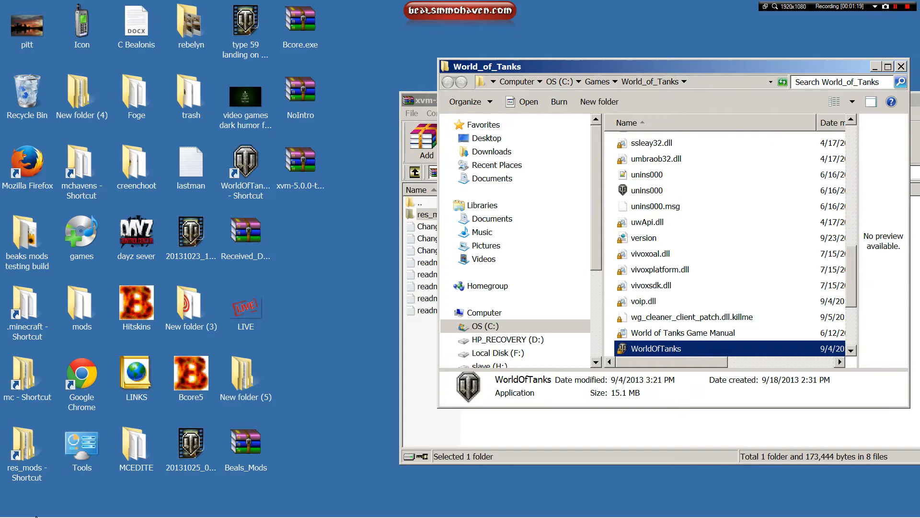
{"action": "left_click", "coordinate": [19, 503]}
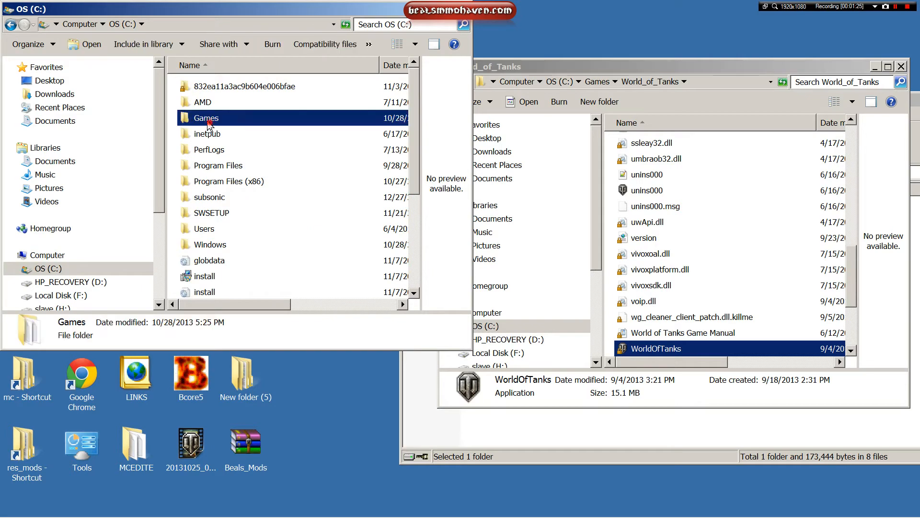
{"action": "double_click", "coordinate": [207, 118]}
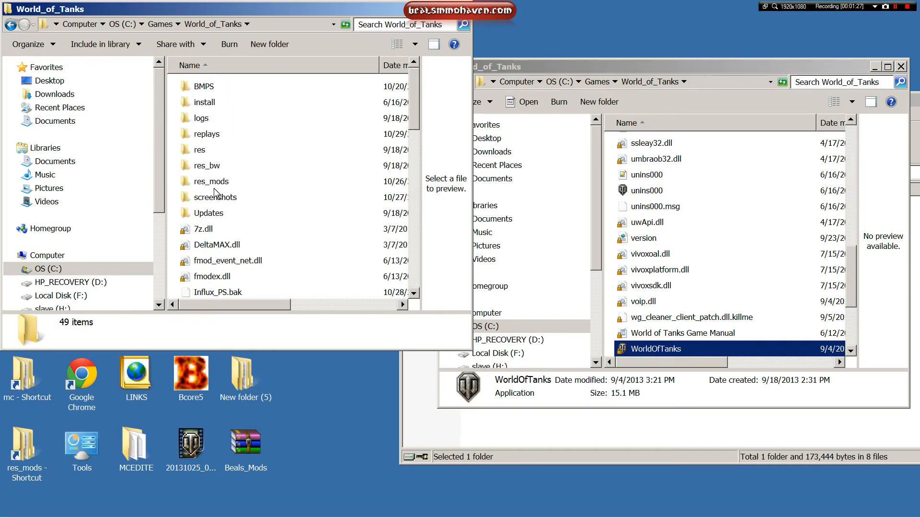
{"action": "mouse_move", "coordinate": [204, 175]}
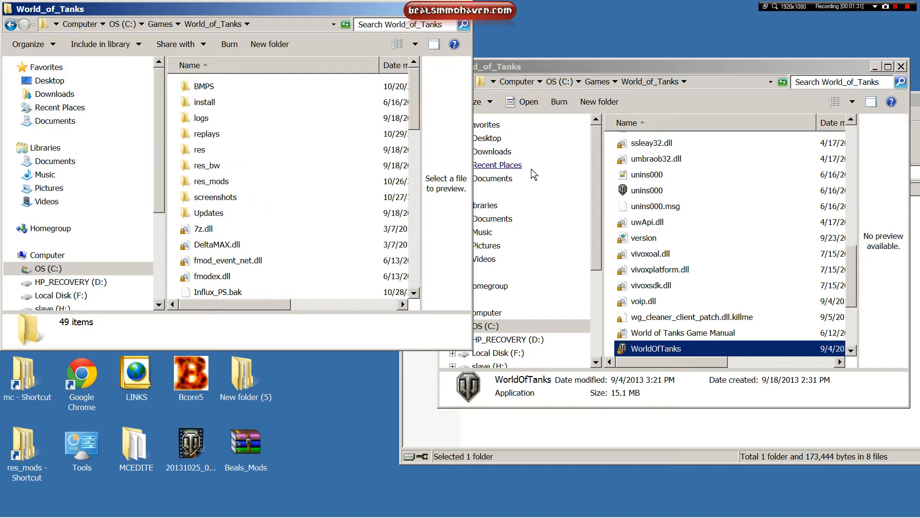
{"action": "left_click", "coordinate": [212, 181]}
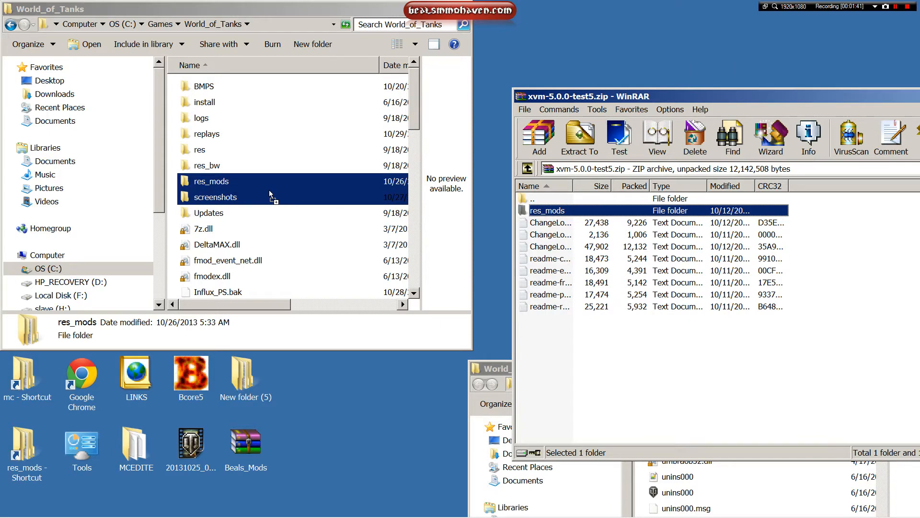
Browse Explorer to the game's res_mods\xvm folder and WinRAR to the archive's res_mods\0.8.8.
{"action": "left_click", "coordinate": [212, 180]}
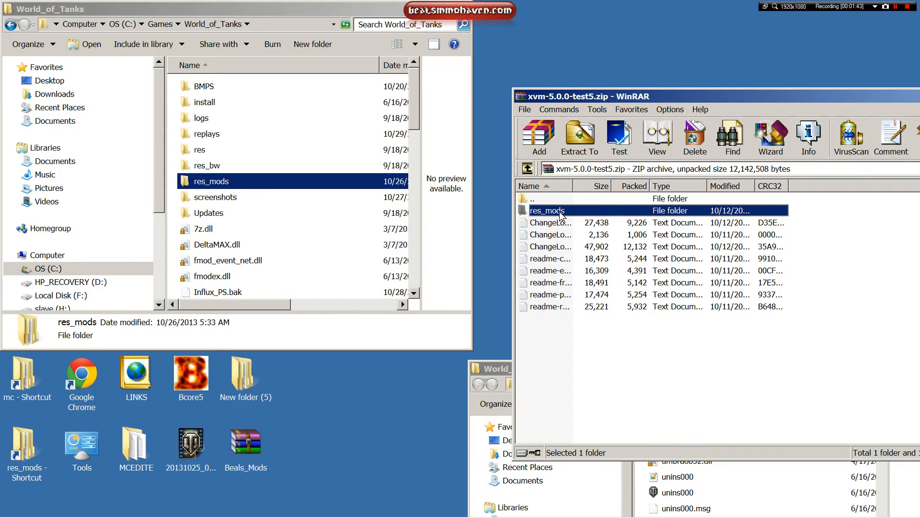
{"action": "double_click", "coordinate": [212, 181]}
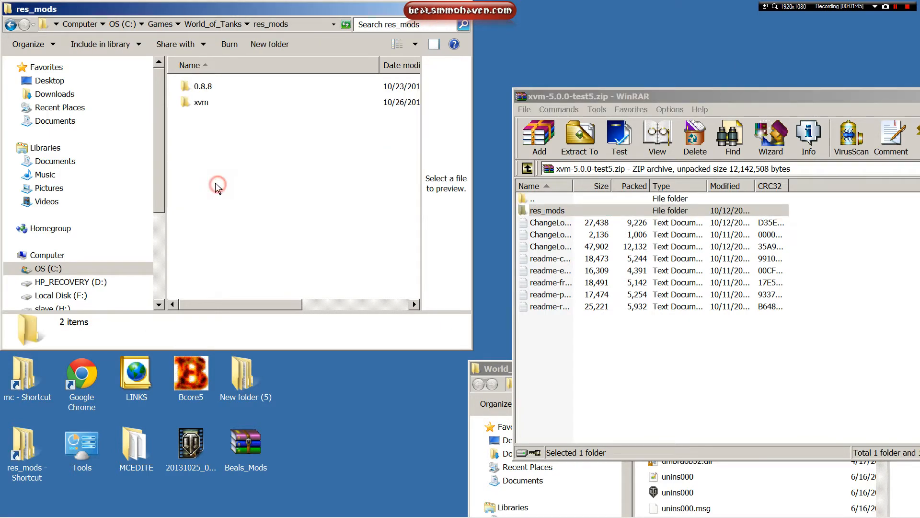
{"action": "left_click", "coordinate": [202, 86]}
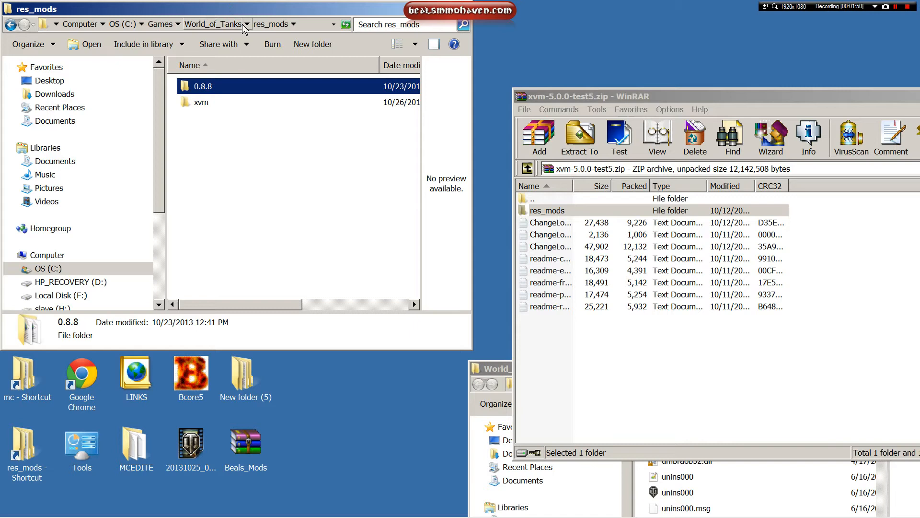
{"action": "double_click", "coordinate": [547, 210]}
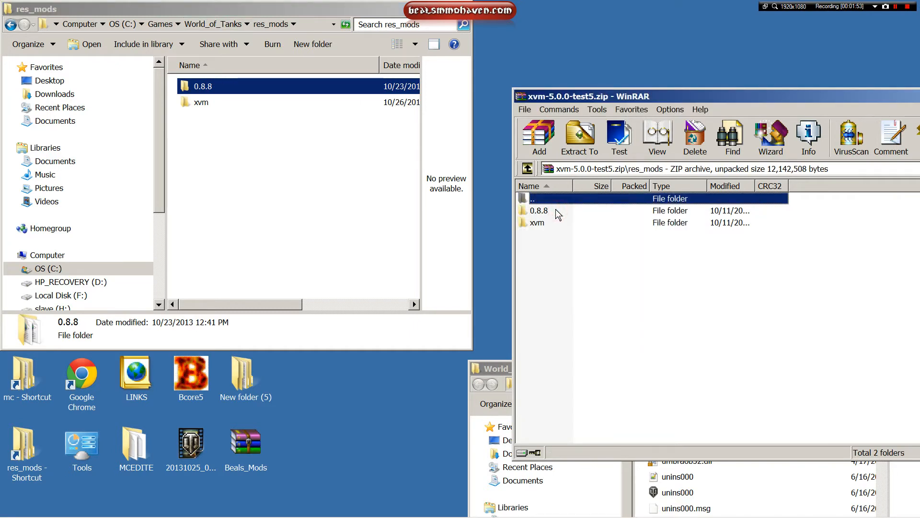
{"action": "double_click", "coordinate": [539, 210]}
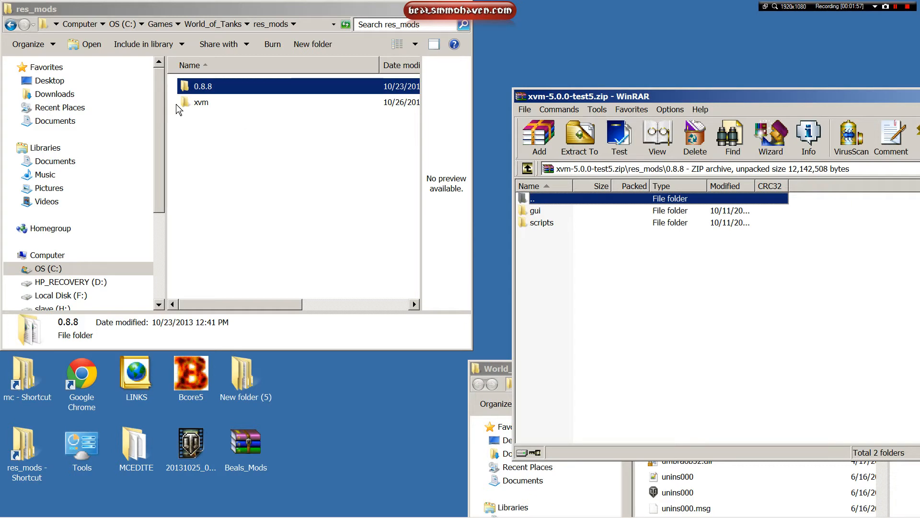
{"action": "left_click", "coordinate": [201, 102]}
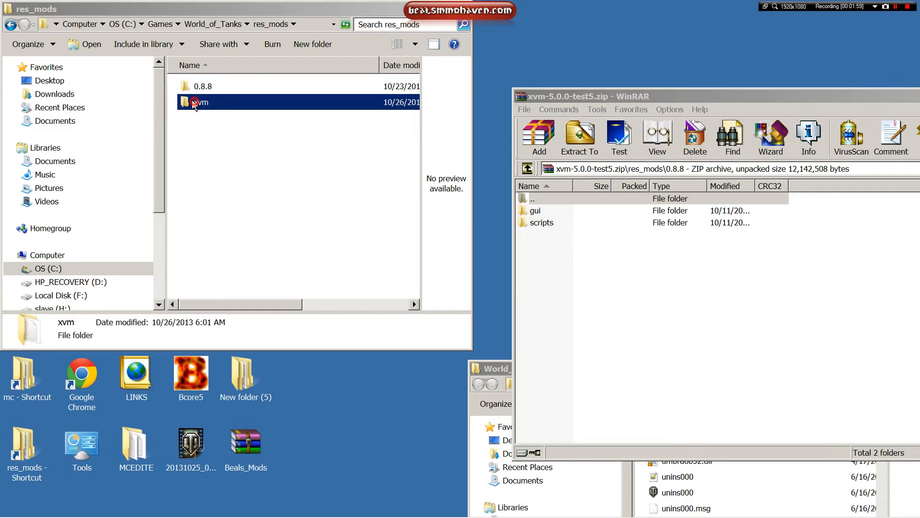
{"action": "double_click", "coordinate": [202, 102]}
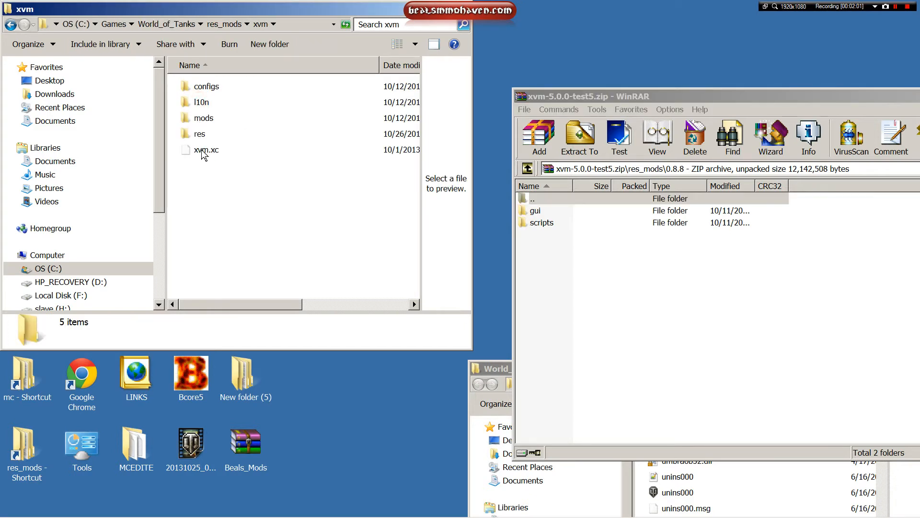
Compare xvm.xc and xvm.xc.sample in the game's res_mods\xvm folder, reopening the folder once.
{"action": "left_click", "coordinate": [207, 149]}
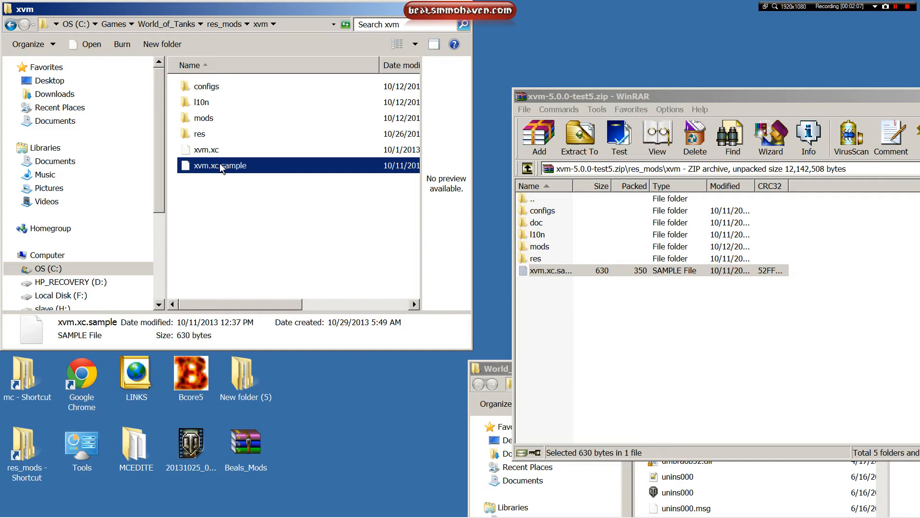
{"action": "left_click", "coordinate": [206, 149]}
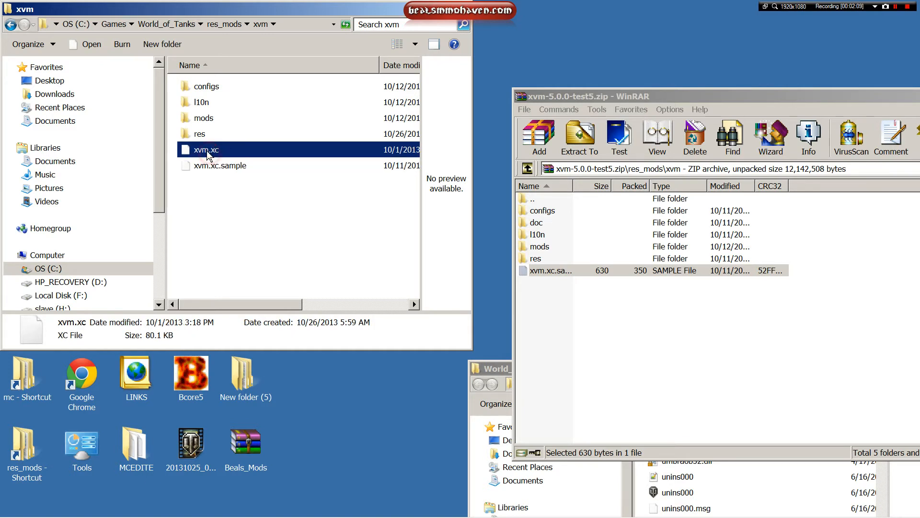
{"action": "mouse_move", "coordinate": [203, 155]}
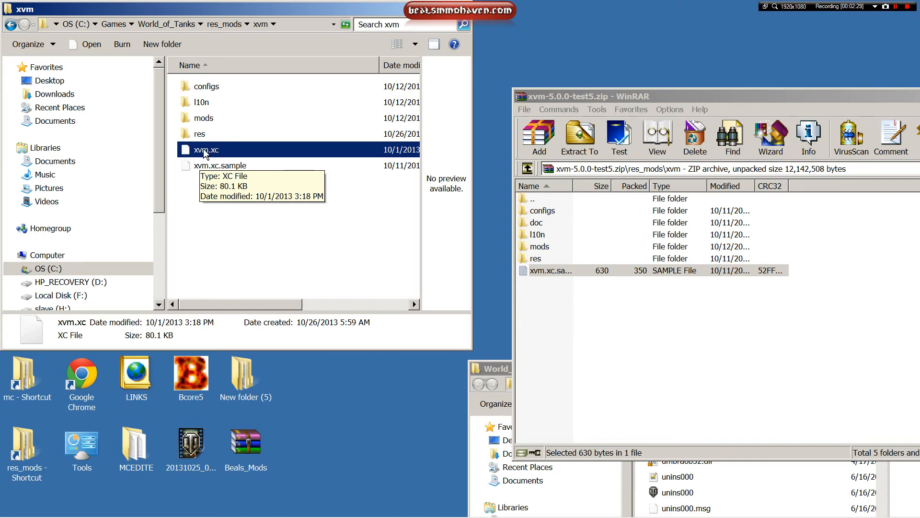
{"action": "left_click", "coordinate": [220, 165]}
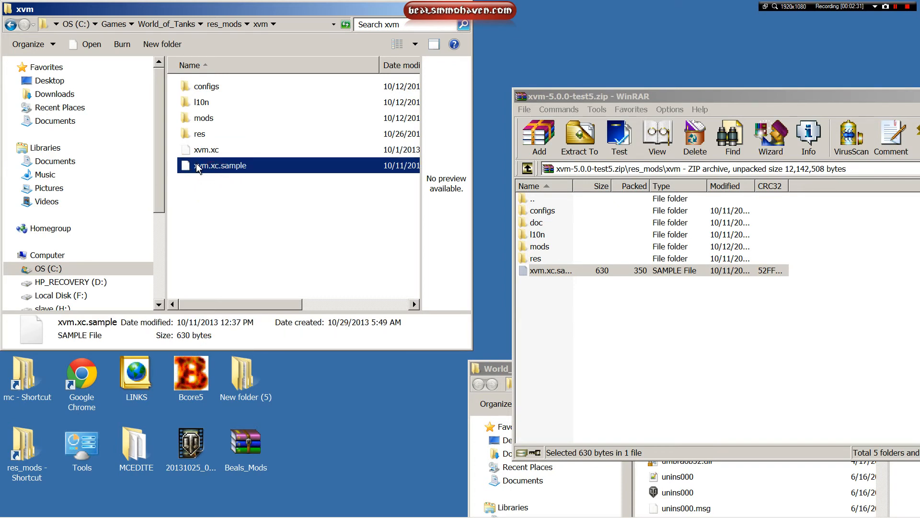
{"action": "left_click", "coordinate": [10, 24]}
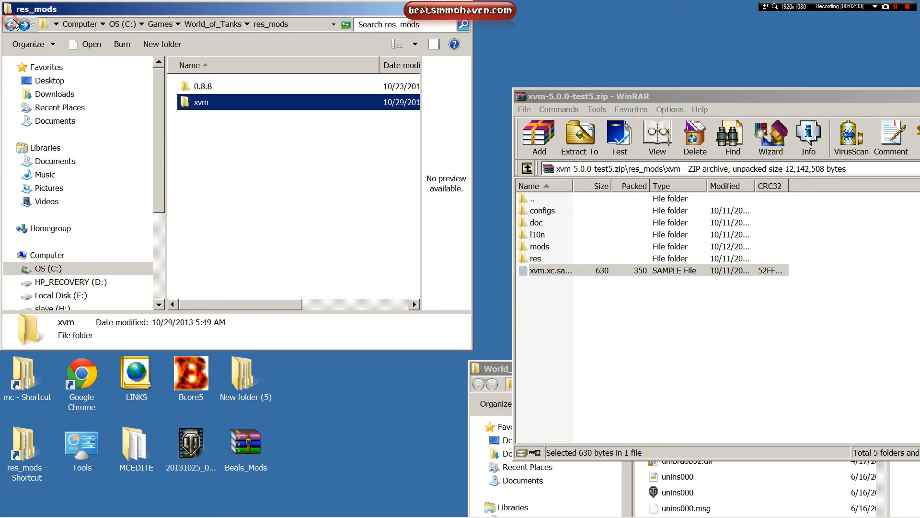
{"action": "double_click", "coordinate": [201, 102]}
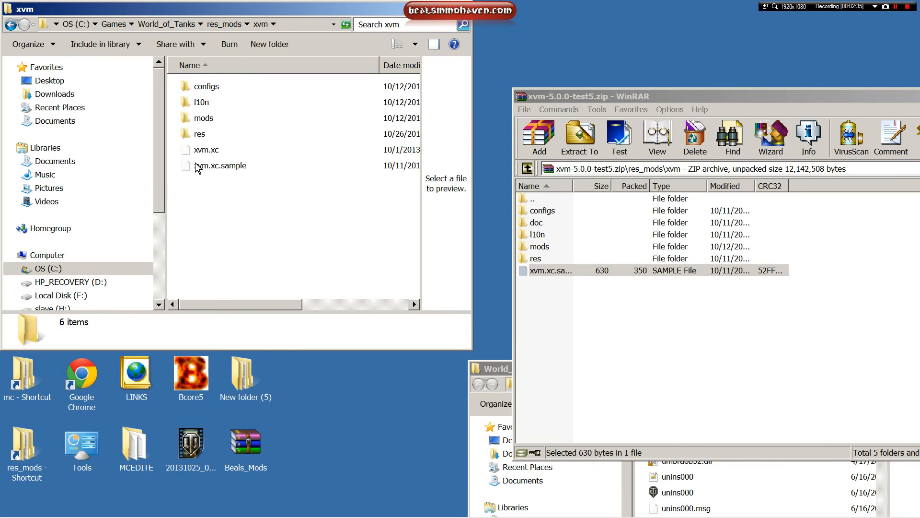
{"action": "left_click", "coordinate": [220, 165]}
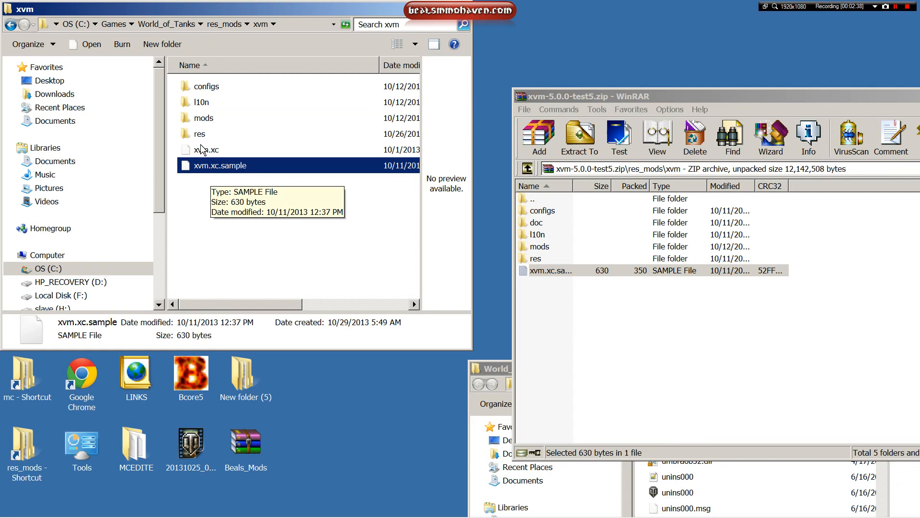
{"action": "left_click", "coordinate": [206, 149]}
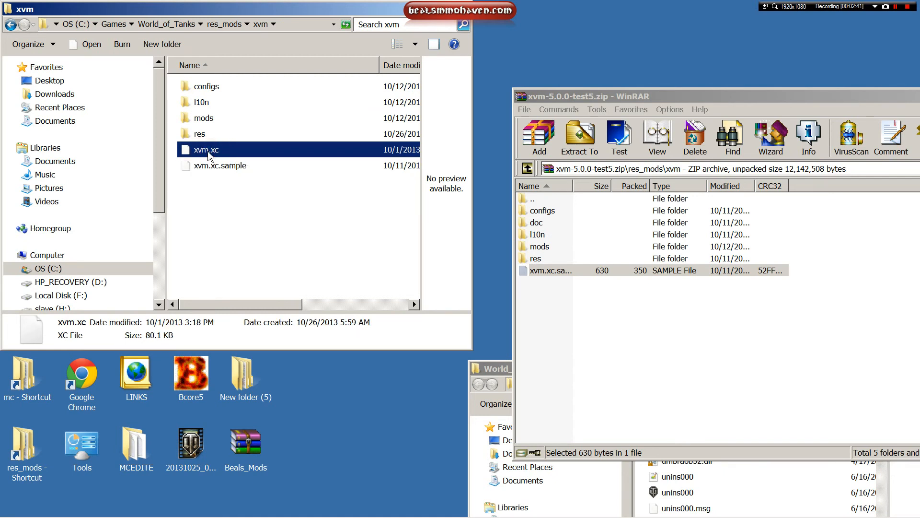
{"action": "left_click", "coordinate": [220, 165]}
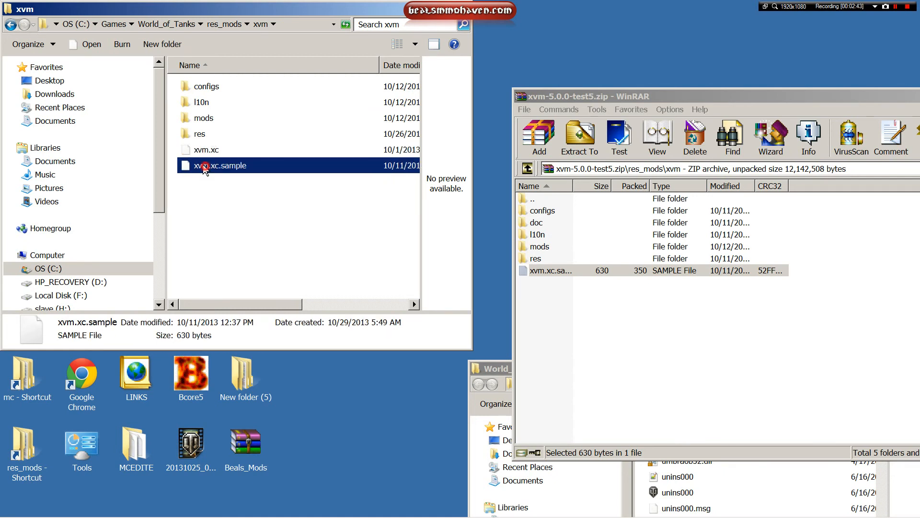
Delete xvm.xc.sample to the Recycle Bin, confirming with Yes.
{"action": "right_click", "coordinate": [220, 165]}
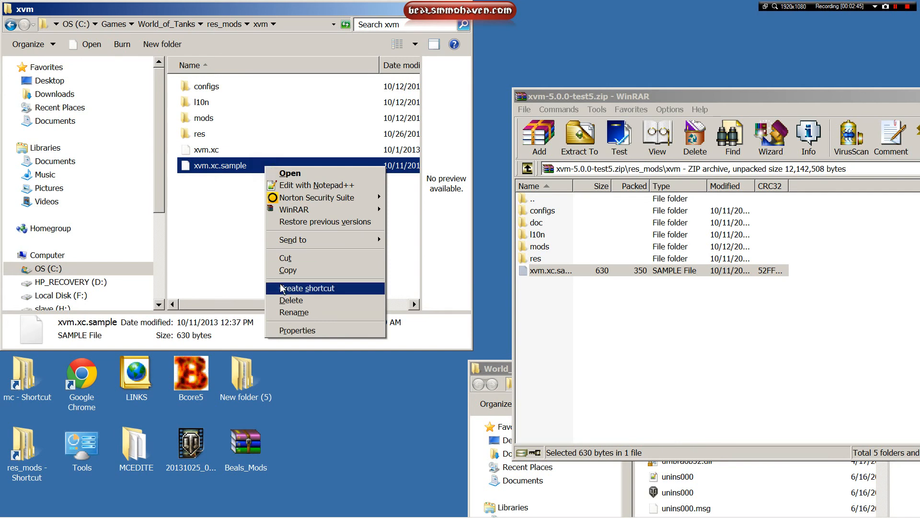
{"action": "left_click", "coordinate": [291, 301]}
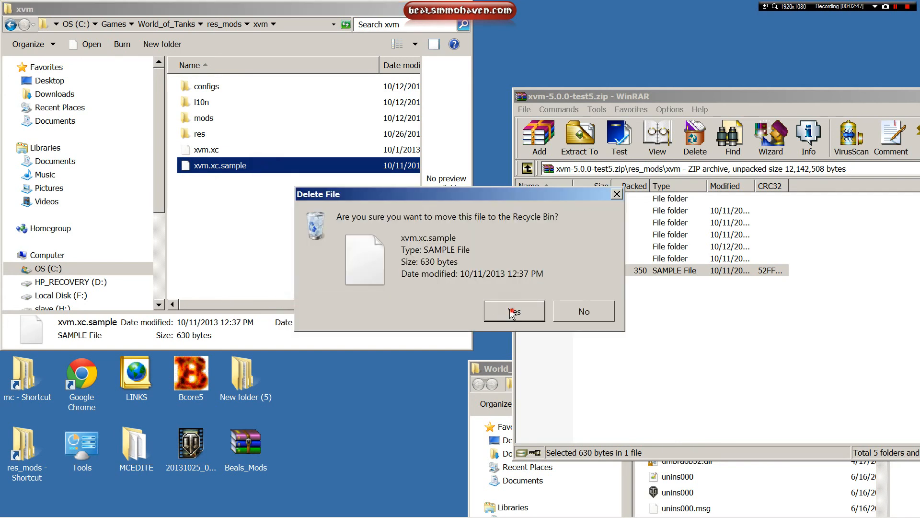
{"action": "left_click", "coordinate": [515, 311]}
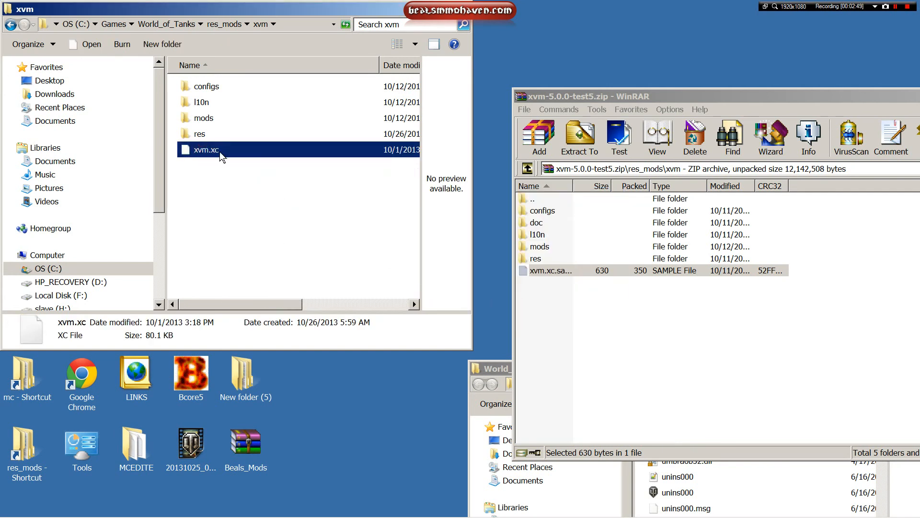
{"action": "mouse_move", "coordinate": [211, 154]}
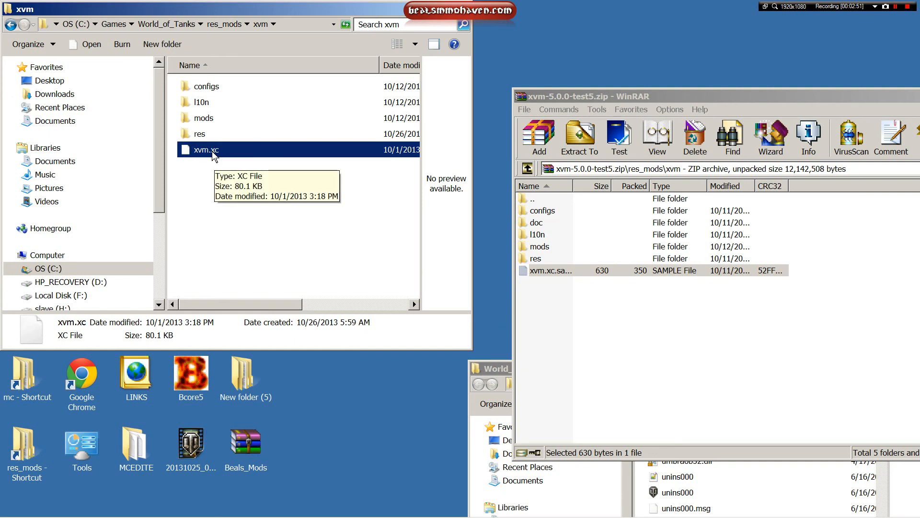